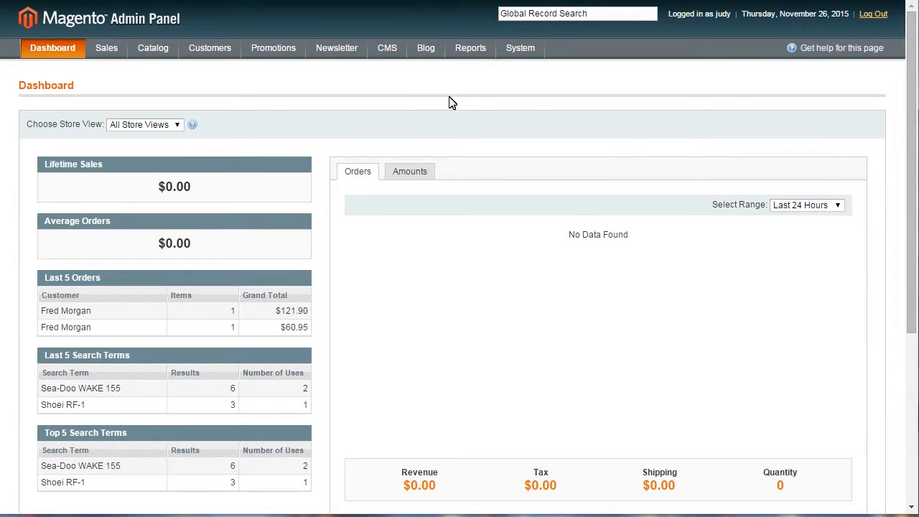
- Navigate to System > Configuration and reach the AddThis Sharing Tool settings
{"action": "left_click", "coordinate": [519, 48]}
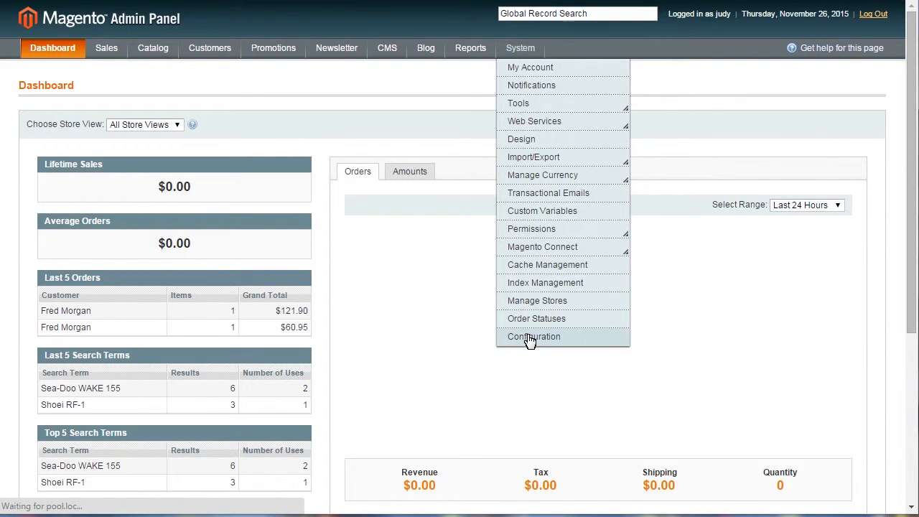
{"action": "left_click", "coordinate": [533, 336]}
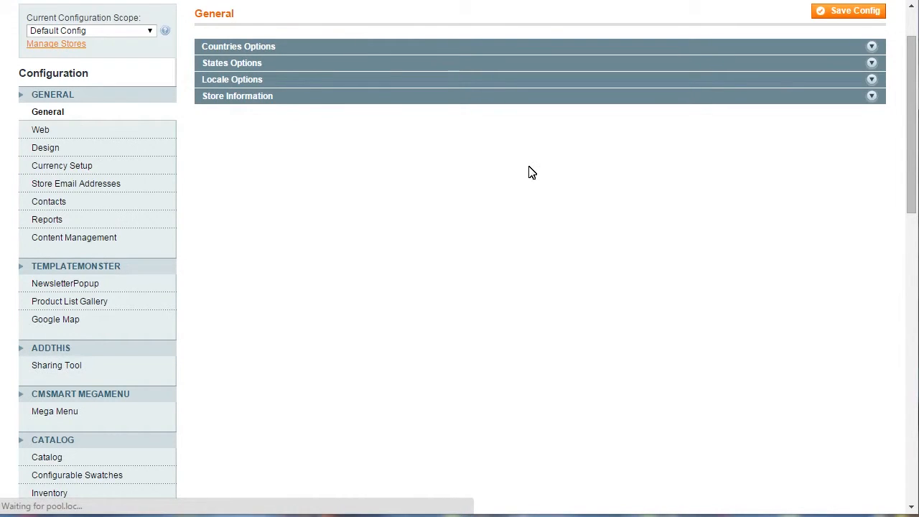
{"action": "left_click", "coordinate": [56, 365]}
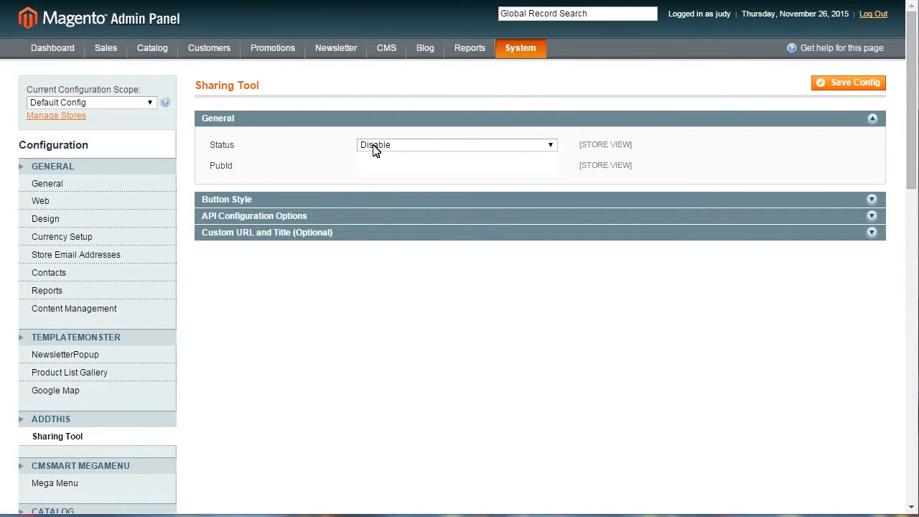
- Set the Sharing Tool Status to Enable and save the configuration
{"action": "left_click", "coordinate": [456, 144]}
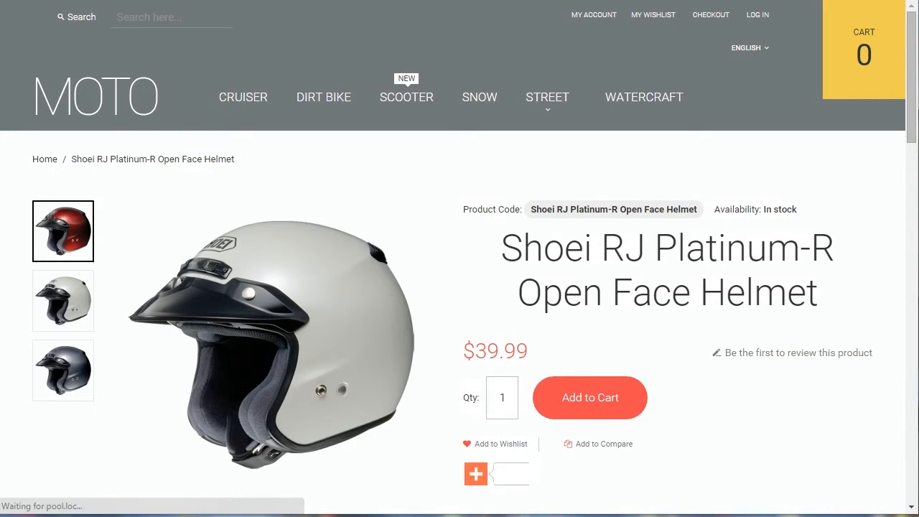
{"action": "left_click", "coordinate": [475, 473]}
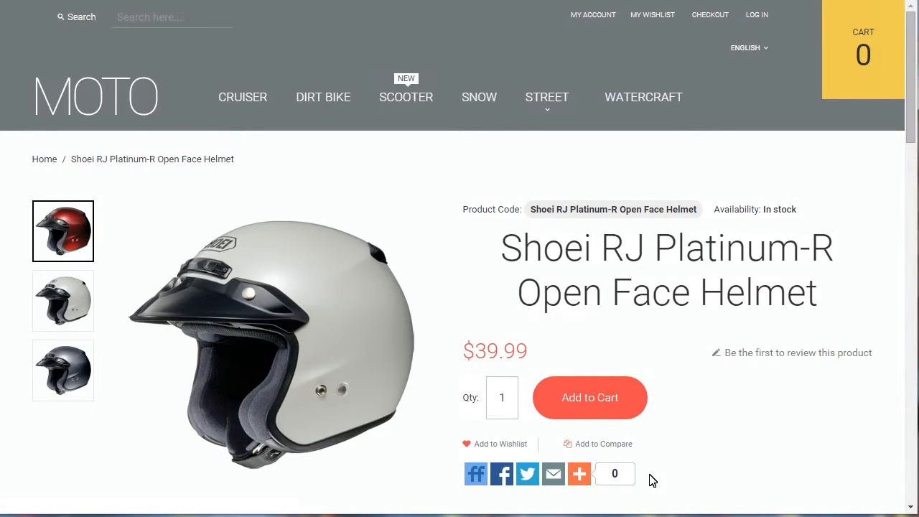
{"action": "left_click", "coordinate": [579, 473]}
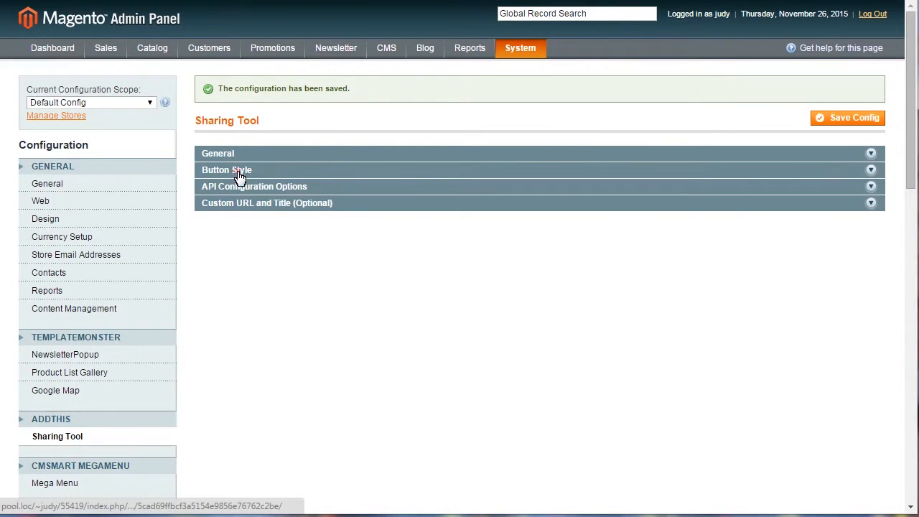
- Choose the Like, Tweet and Share counter button style under Button Style
{"action": "left_click", "coordinate": [226, 170]}
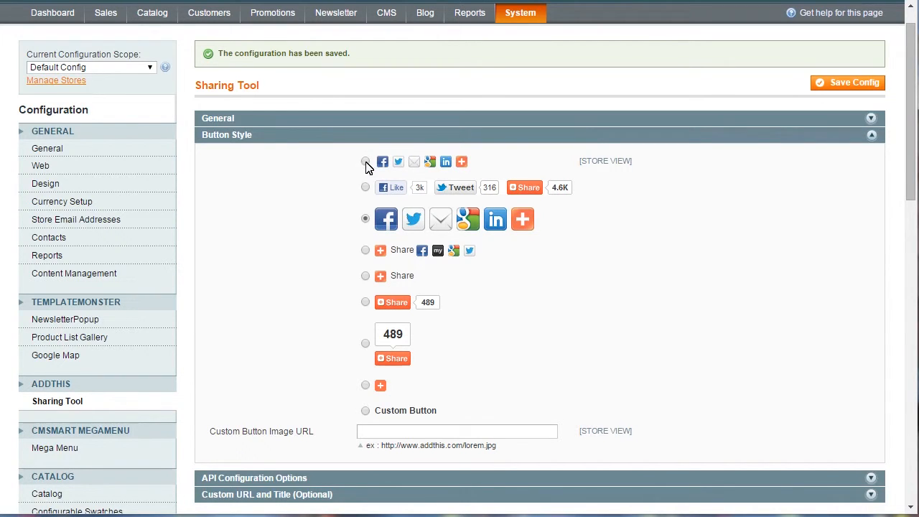
{"action": "left_click", "coordinate": [365, 187]}
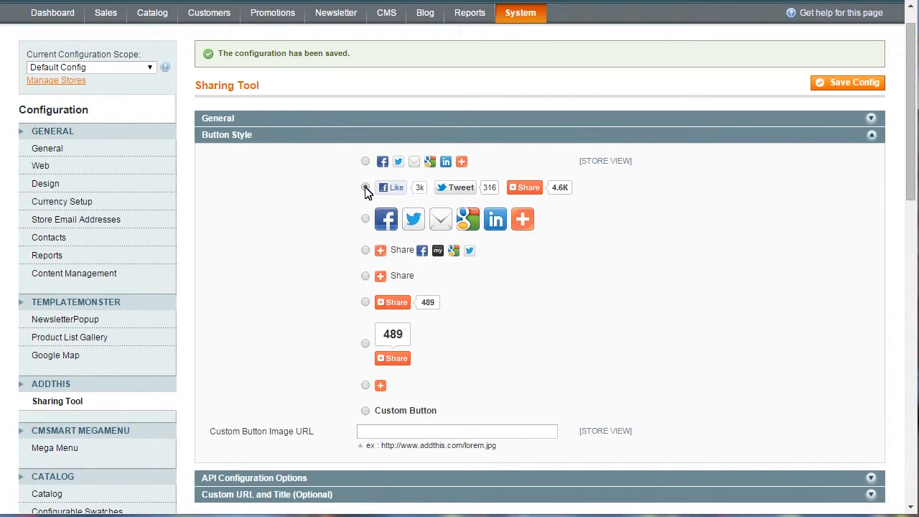
{"action": "left_click", "coordinate": [365, 186]}
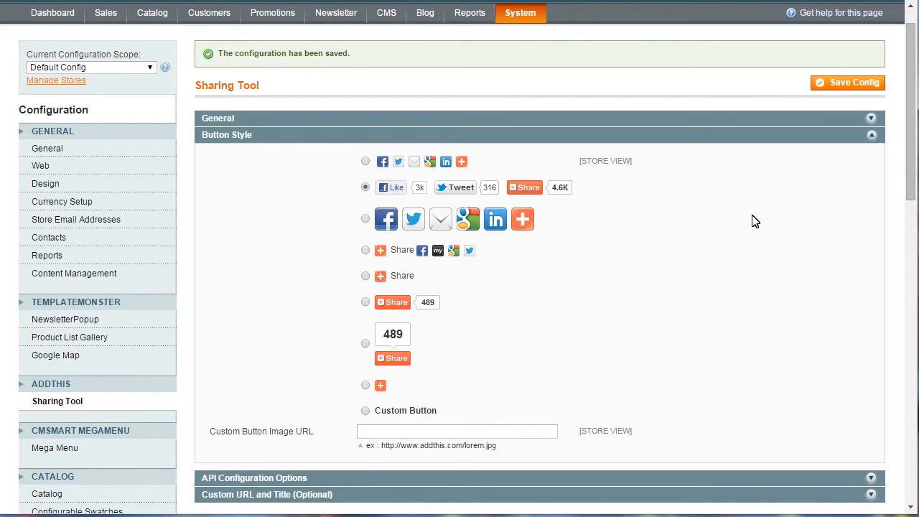
{"action": "scroll", "scroll_direction": "down", "scroll_amount": 3}
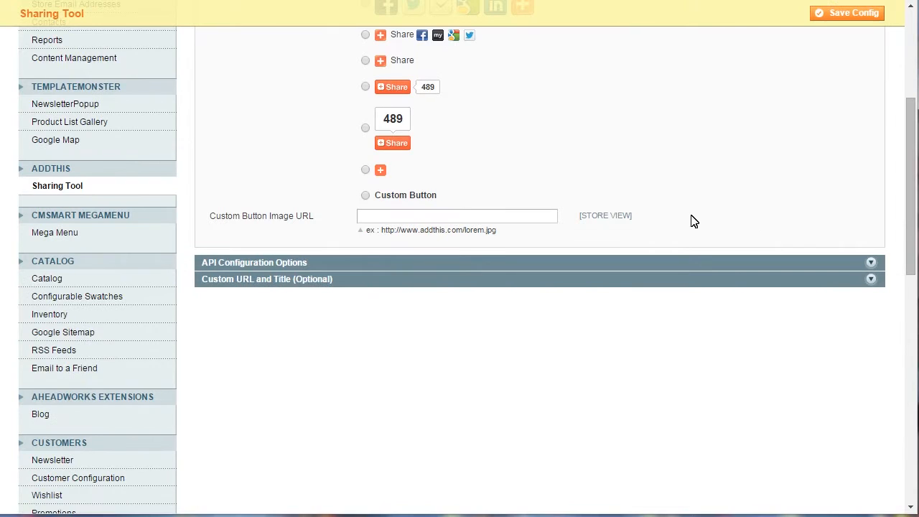
- Expand API Configuration Options and exclude the friendfeed service
{"action": "left_click", "coordinate": [253, 262]}
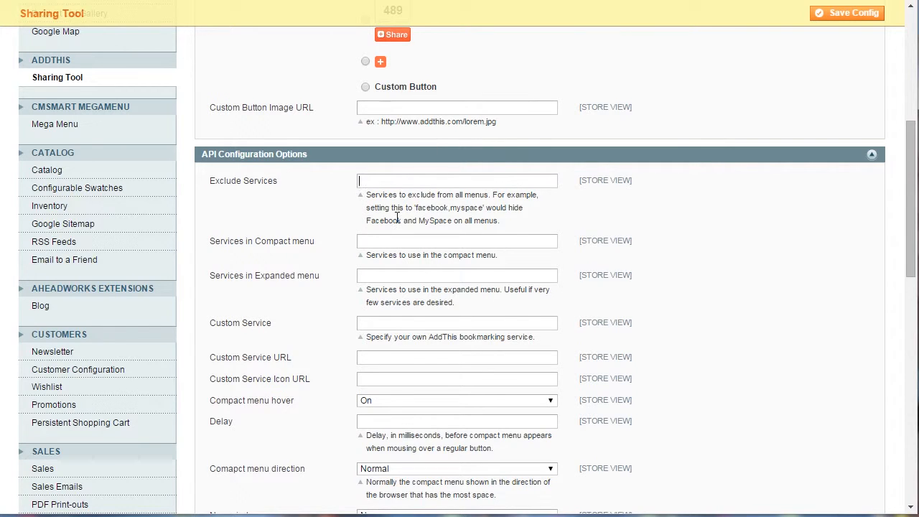
{"action": "type", "text": "friendfe"}
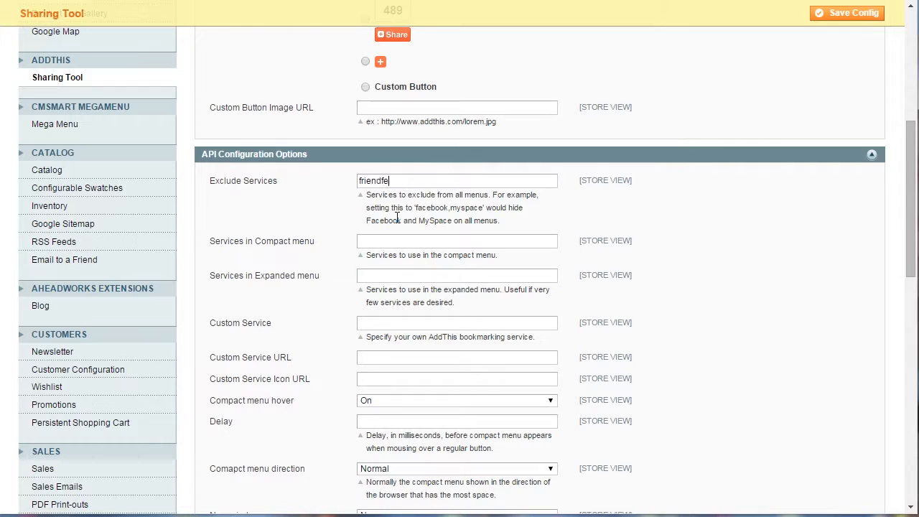
{"action": "type", "text": "ed"}
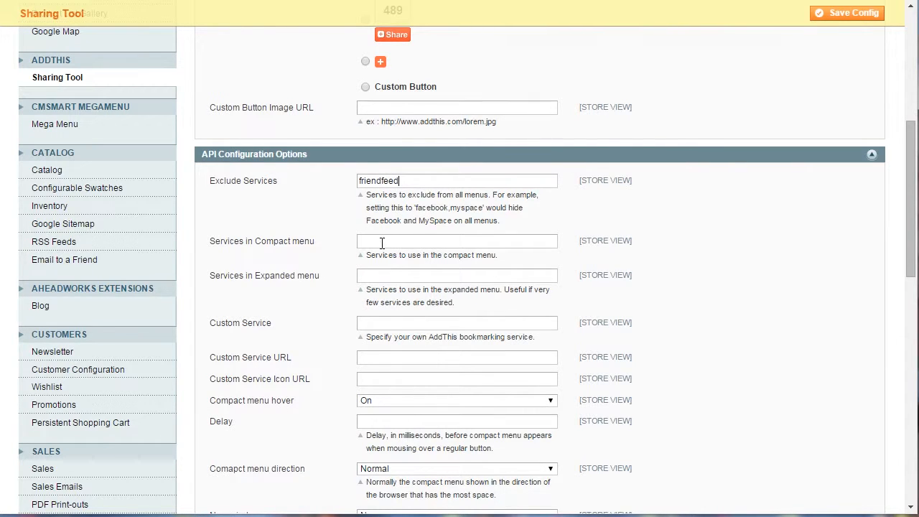
- List facebook,twitter,gmail,google+,email for the compact menu and tumblr for the expanded menu
{"action": "type", "text": "twitter"}
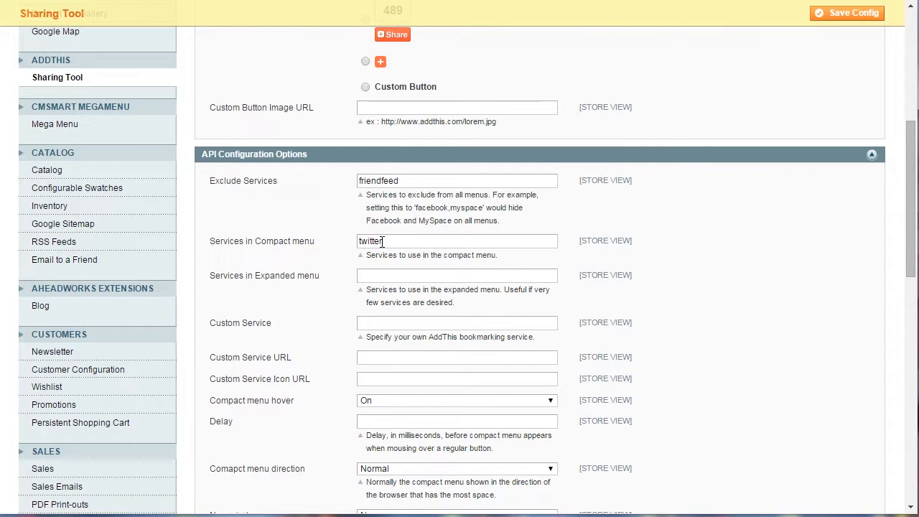
{"action": "type", "text": "facebook,"}
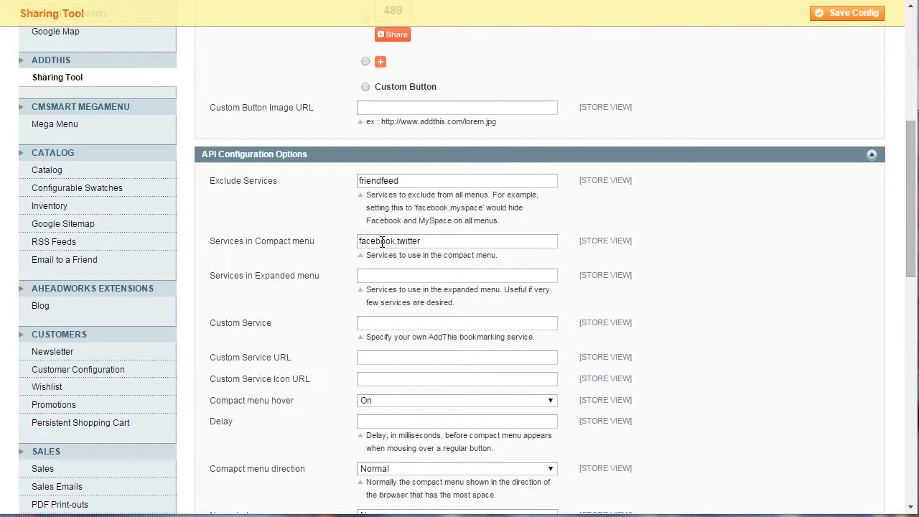
{"action": "type", "text": ",gmail,google+,email"}
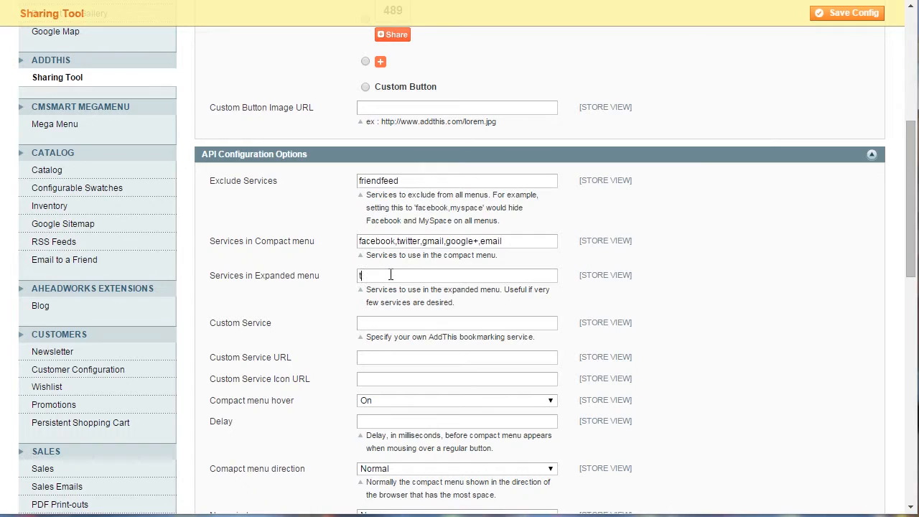
{"action": "type", "text": "tumblr,print"}
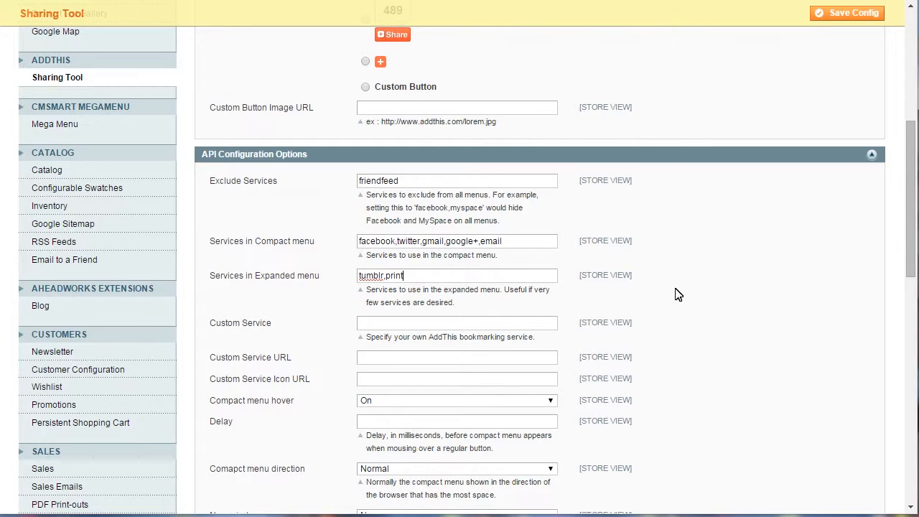
{"action": "mouse_move", "coordinate": [738, 311]}
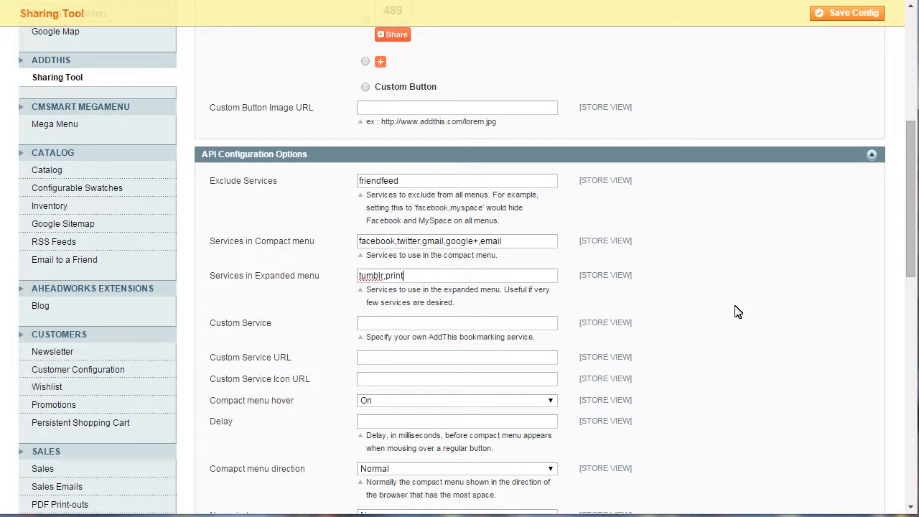
- Turn compact menu hover off and make shares open in a new window
{"action": "scroll", "scroll_direction": "down", "scroll_amount": 3}
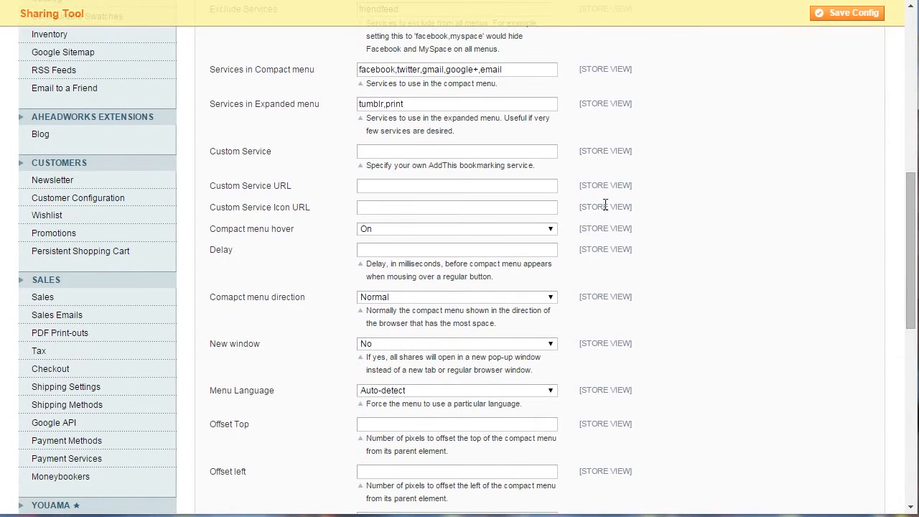
{"action": "left_click", "coordinate": [457, 228]}
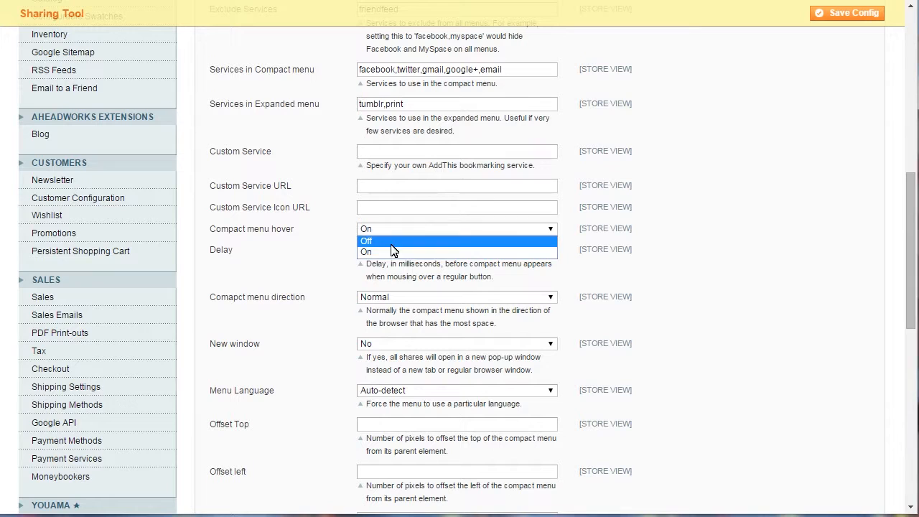
{"action": "left_click", "coordinate": [366, 240]}
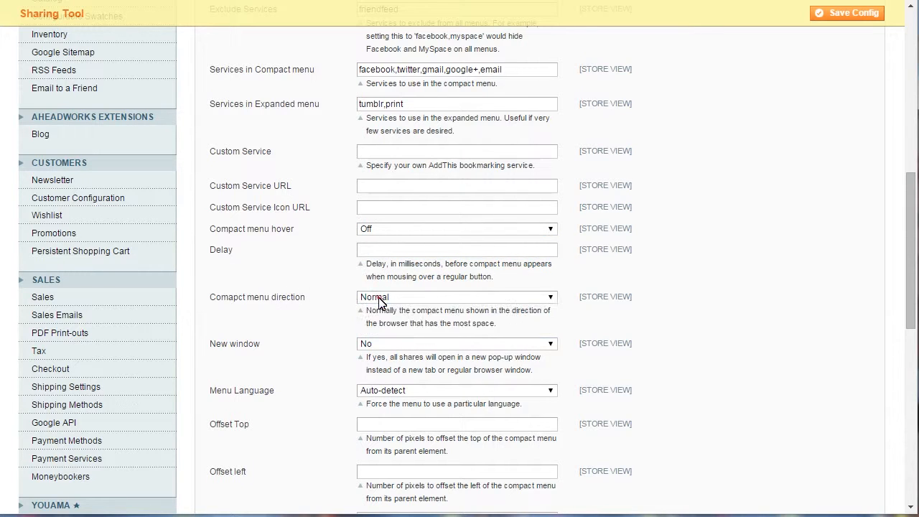
{"action": "left_click", "coordinate": [457, 343]}
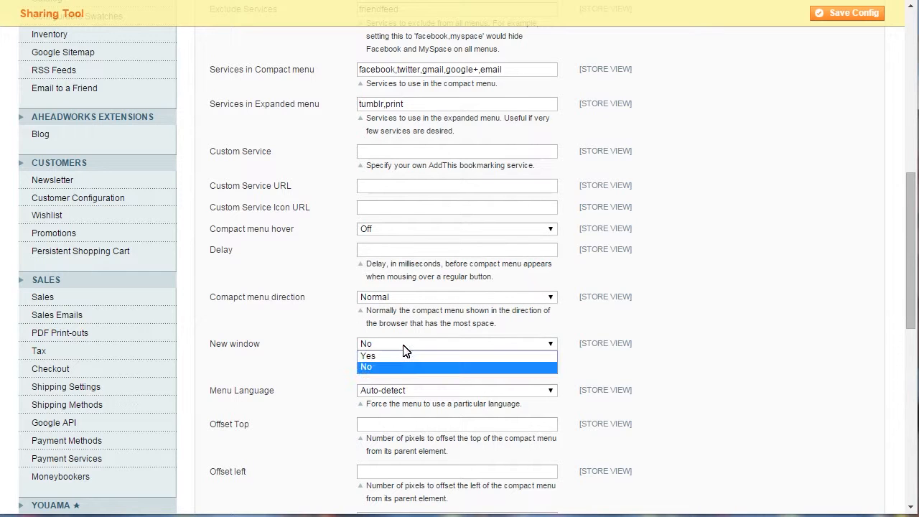
{"action": "left_click", "coordinate": [368, 355]}
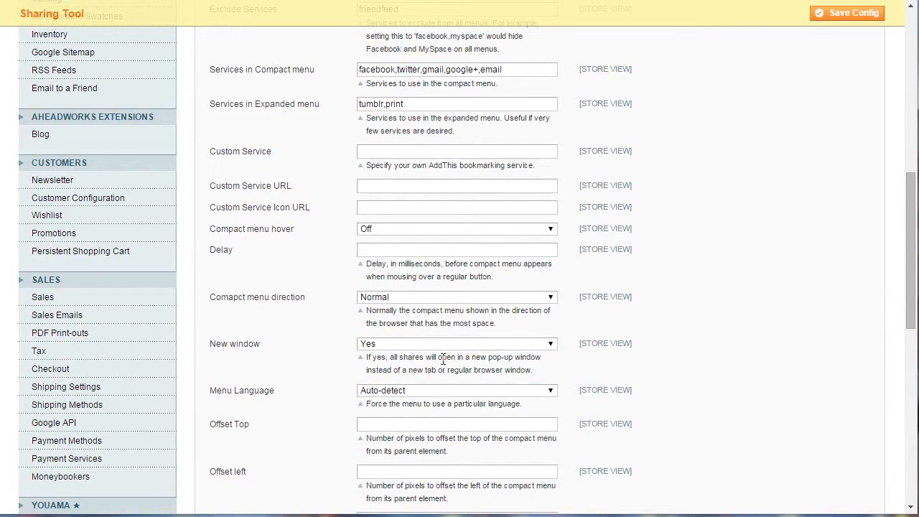
- Force the Menu Language to Dutch; Flemish instead of auto-detect
{"action": "scroll", "scroll_direction": "down", "scroll_amount": 3}
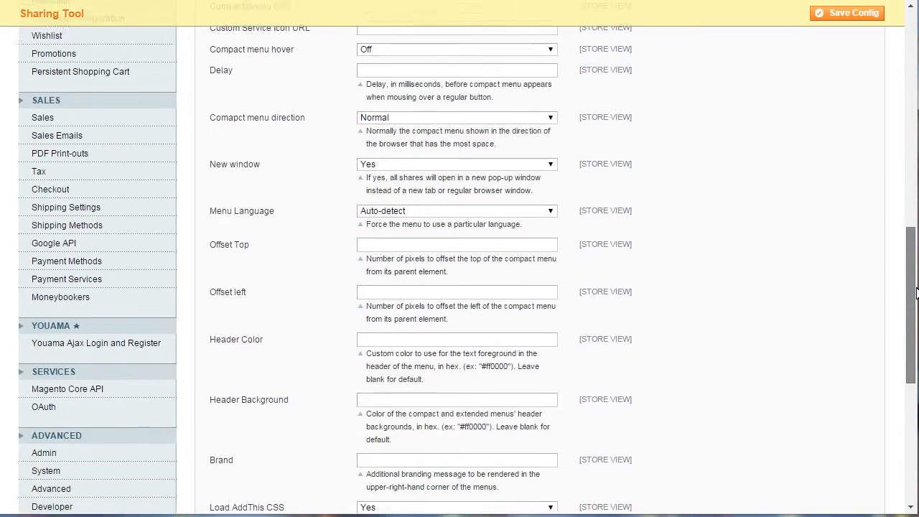
{"action": "scroll", "scroll_direction": "down", "scroll_amount": 3}
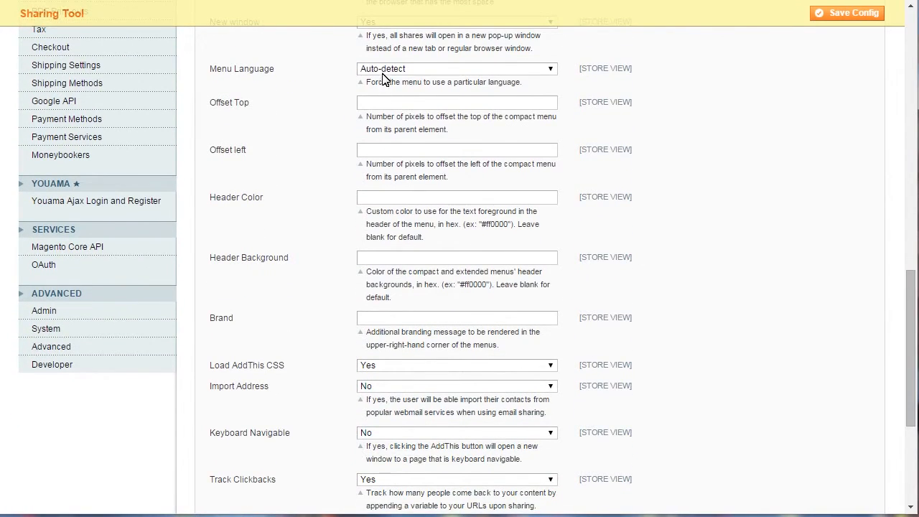
{"action": "left_click", "coordinate": [457, 68]}
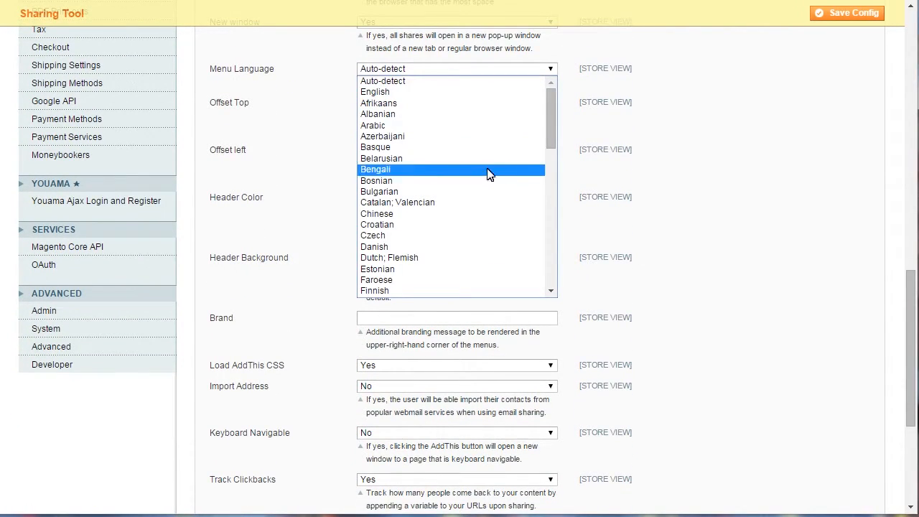
{"action": "mouse_move", "coordinate": [408, 257]}
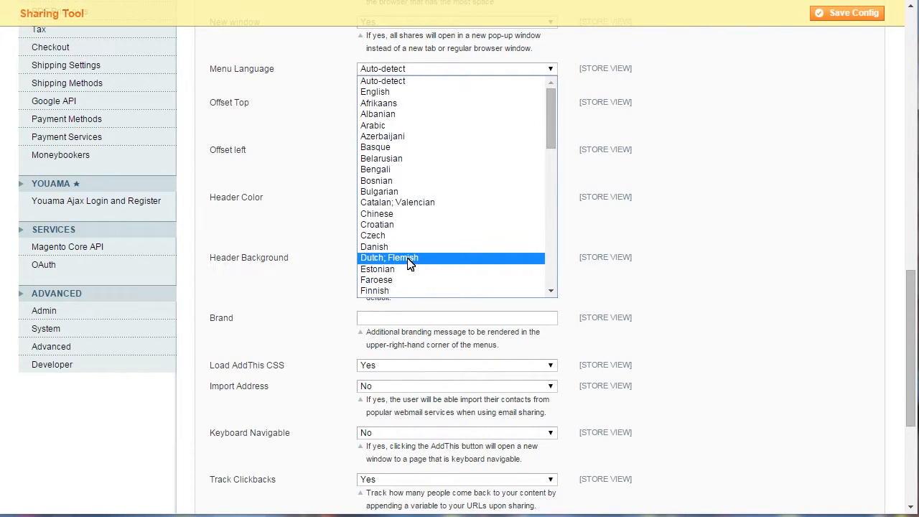
{"action": "left_click", "coordinate": [388, 257]}
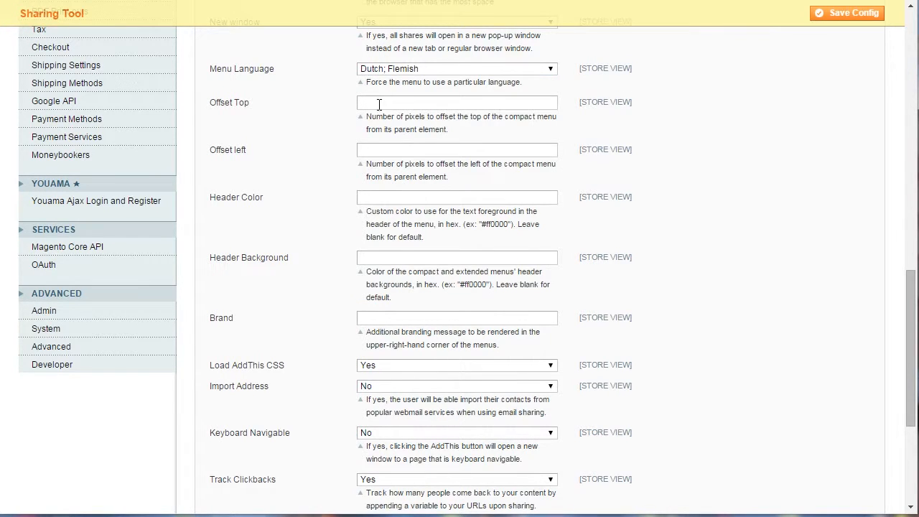
{"action": "left_click", "coordinate": [456, 102]}
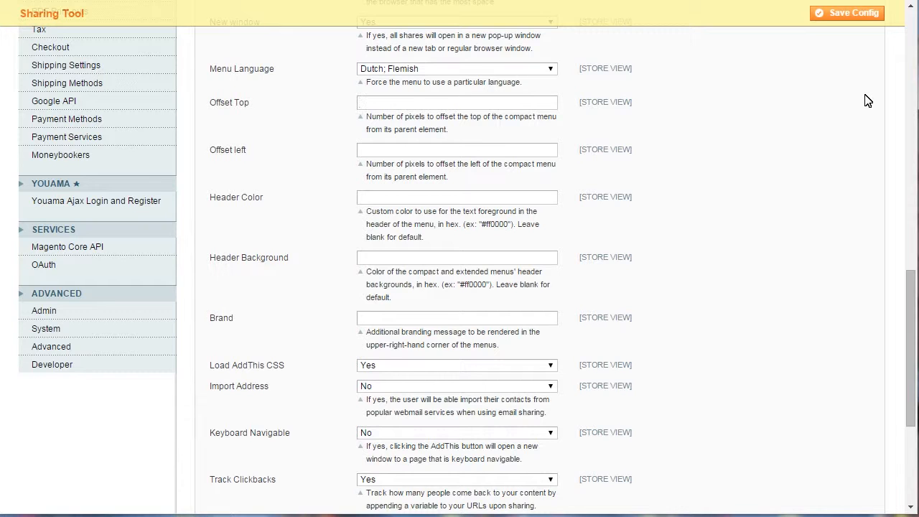
- Enter offset 10, header colour #f0f0f0 on background #2E64FE, and a brand message
{"action": "type", "text": "10"}
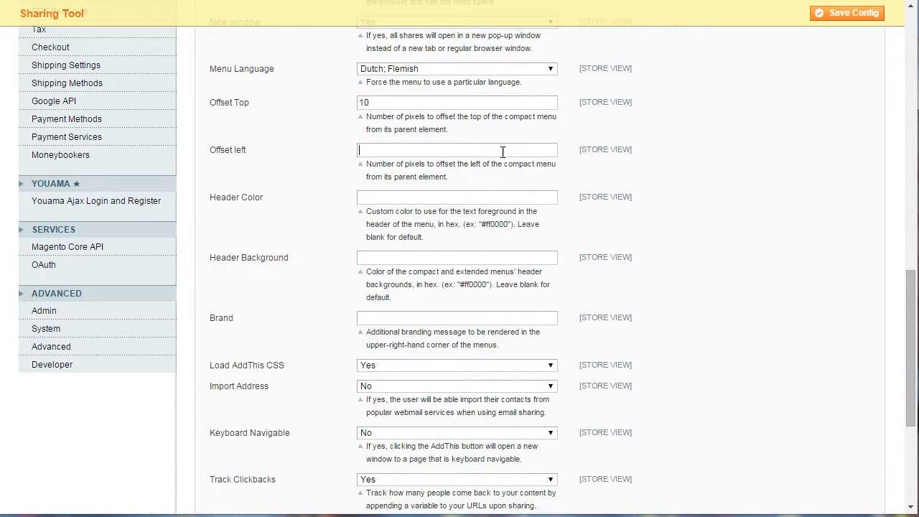
{"action": "type", "text": "#"}
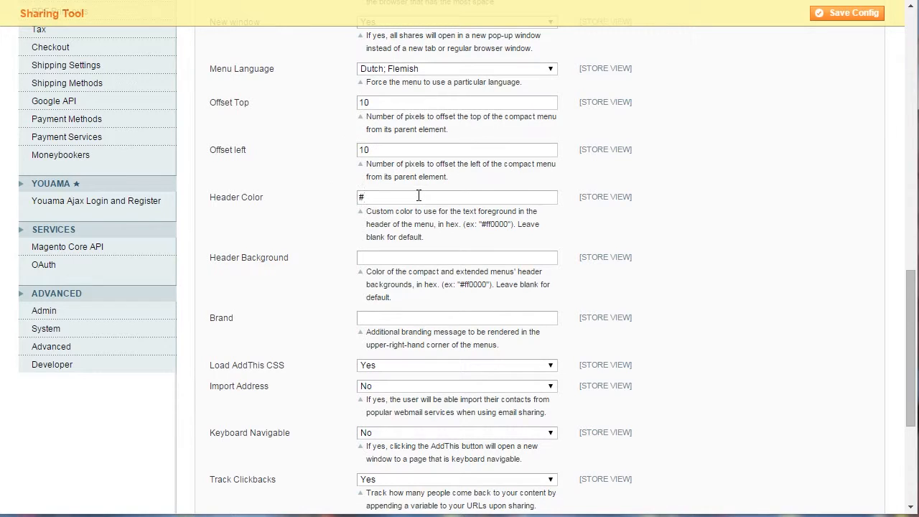
{"action": "type", "text": "#f0f0f0"}
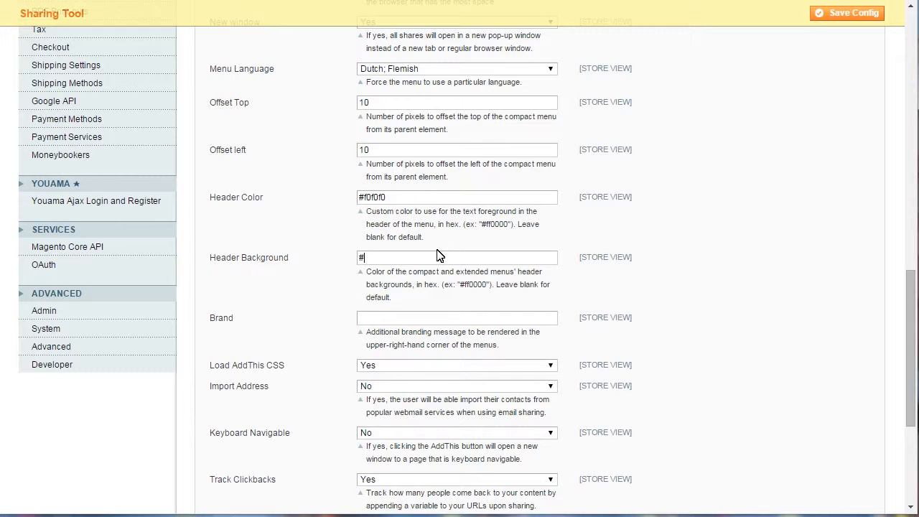
{"action": "type", "text": "2E64FE"}
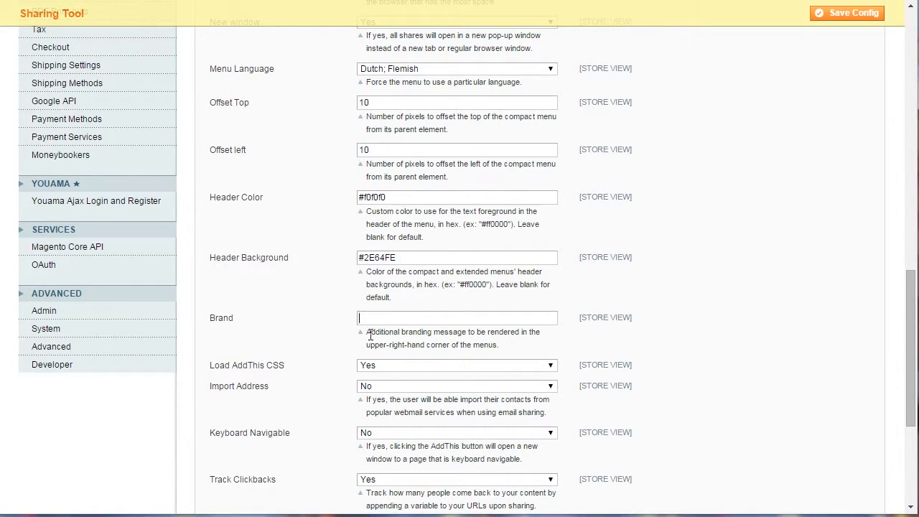
{"action": "type", "text": "Additional branding message"}
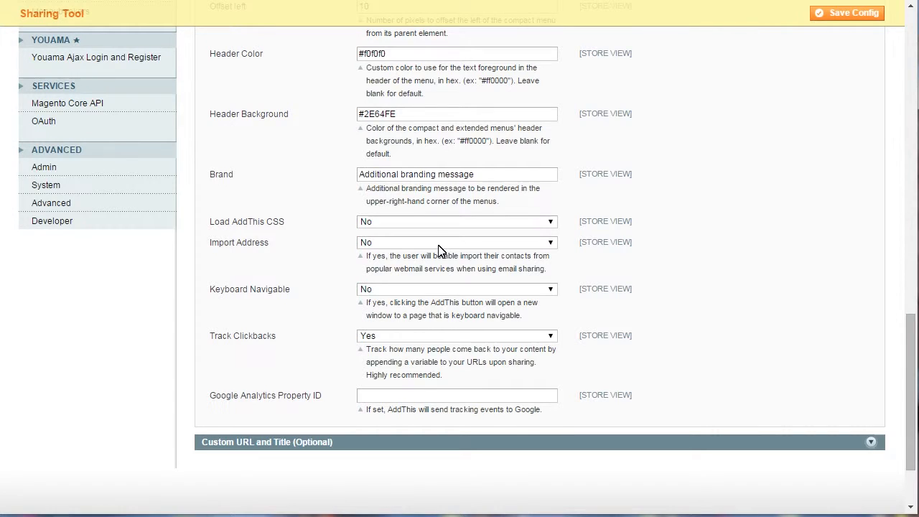
- Keep click-back tracking on and expand the Custom URL and Title settings
{"action": "left_click", "coordinate": [456, 288]}
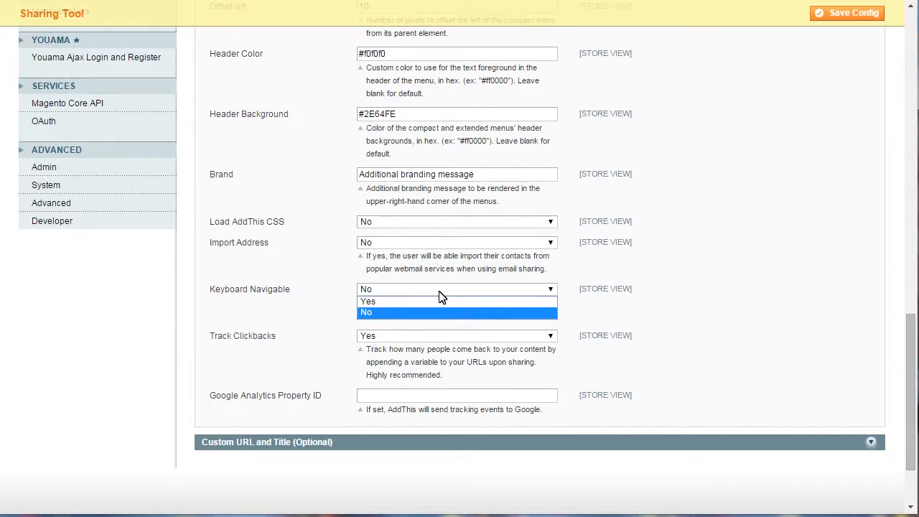
{"action": "left_click", "coordinate": [457, 336]}
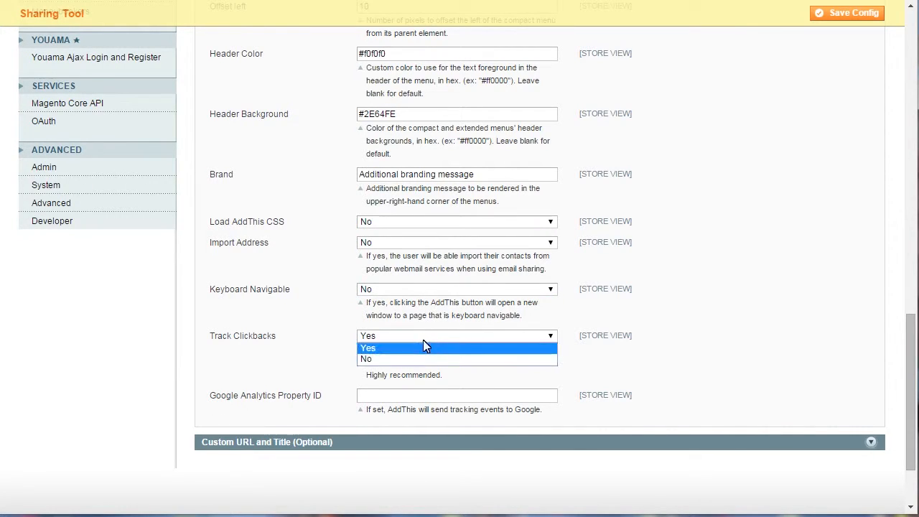
{"action": "left_click", "coordinate": [367, 347]}
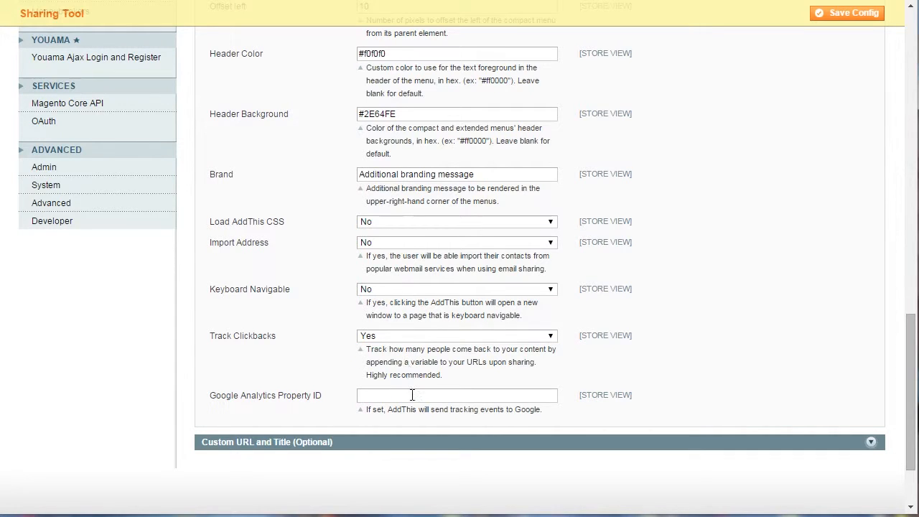
{"action": "left_click", "coordinate": [445, 442]}
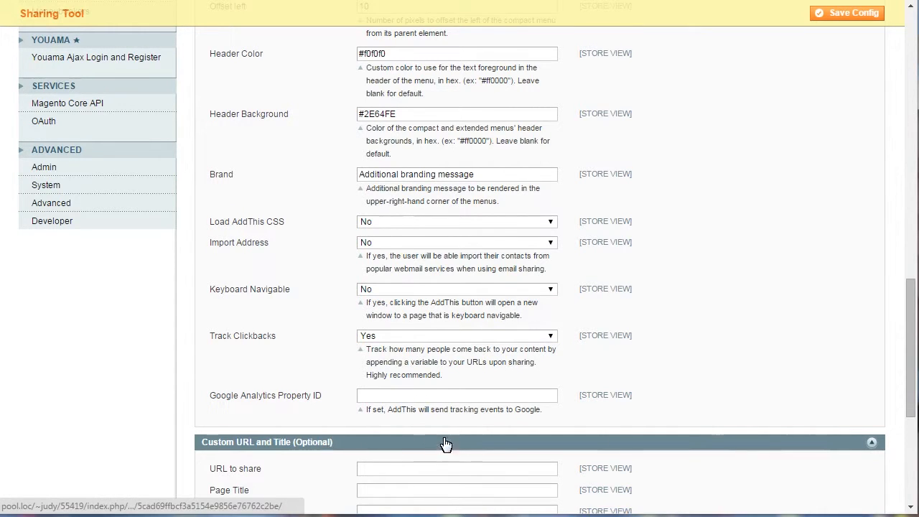
- Save the Sharing Tool configuration with Save Config
{"action": "scroll", "scroll_direction": "down", "scroll_amount": 3}
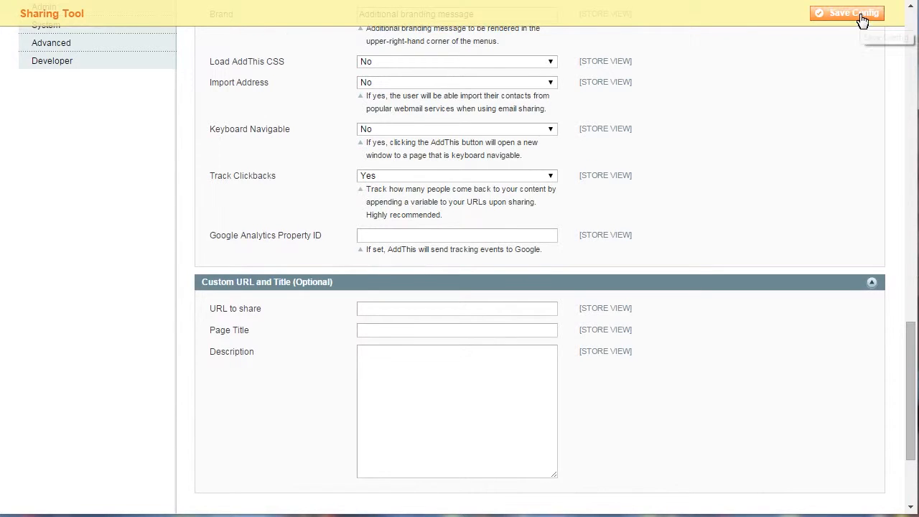
{"action": "left_click", "coordinate": [847, 13]}
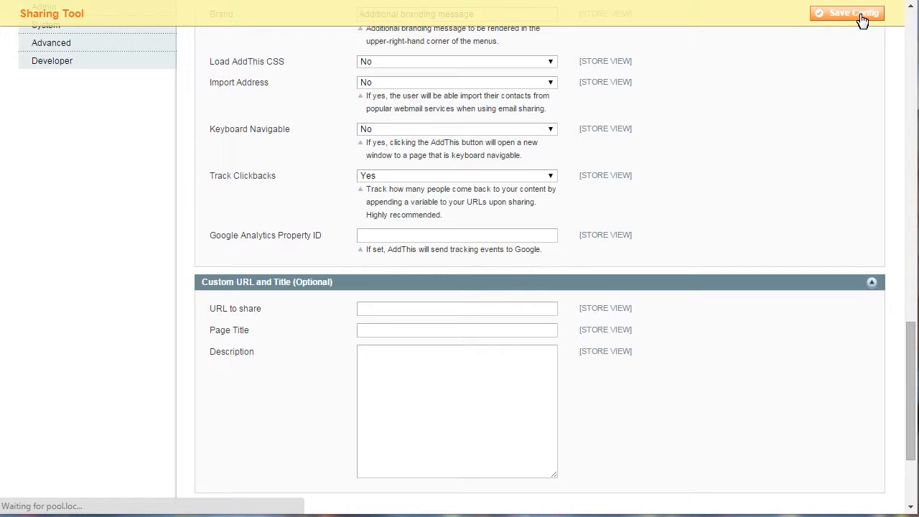
{"action": "left_click", "coordinate": [845, 13]}
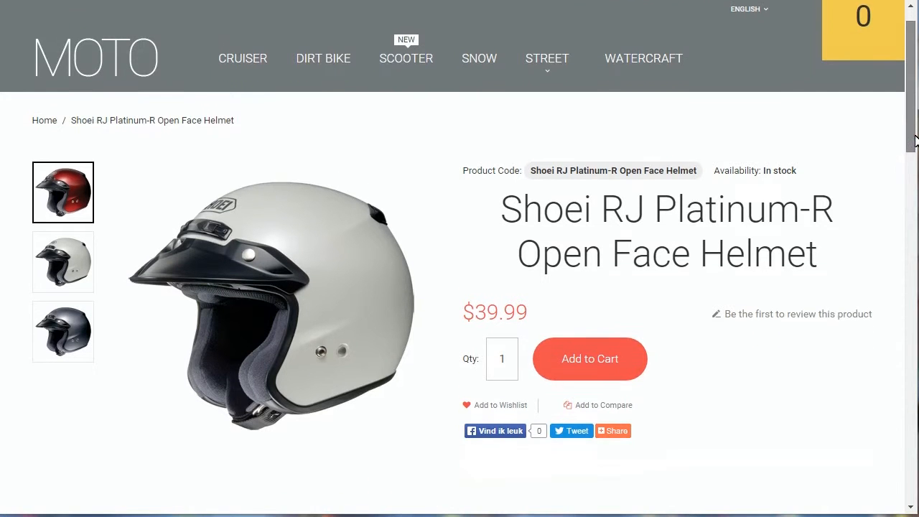
{"action": "scroll", "scroll_direction": "down", "scroll_amount": 3}
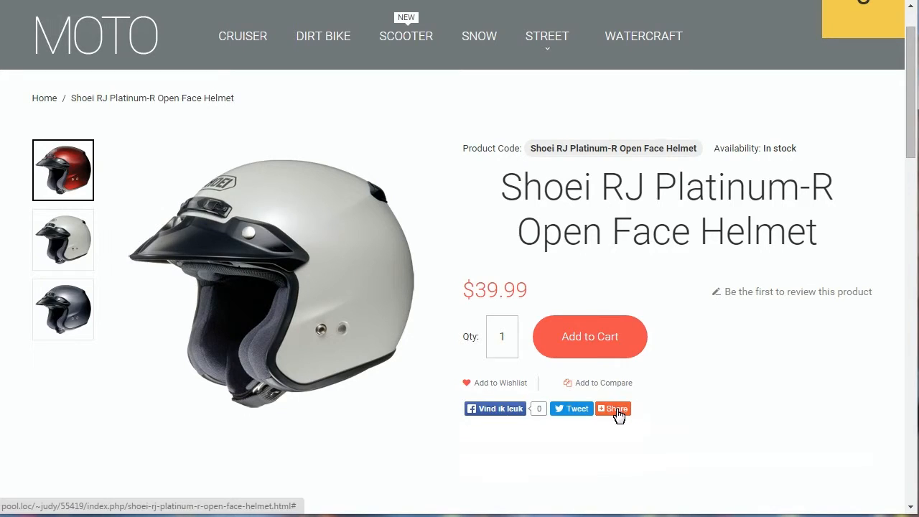
{"action": "left_click", "coordinate": [613, 408]}
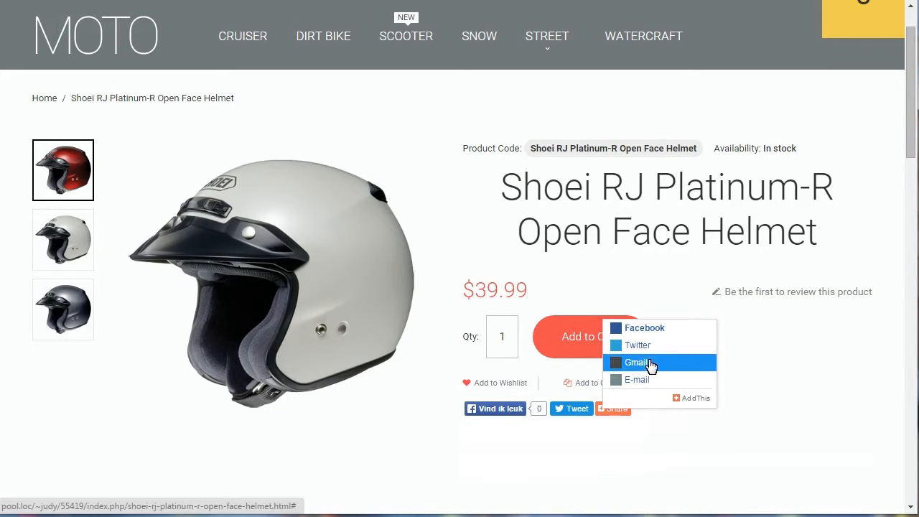
{"action": "left_click", "coordinate": [664, 458]}
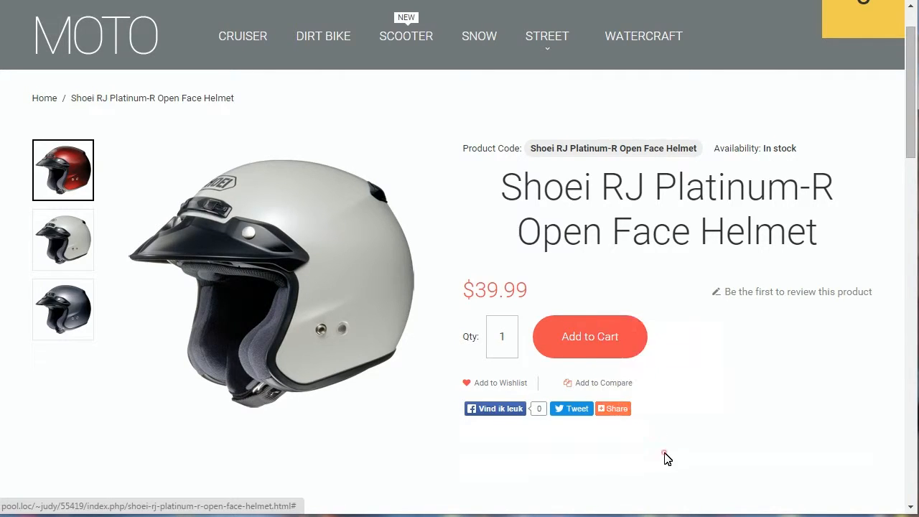